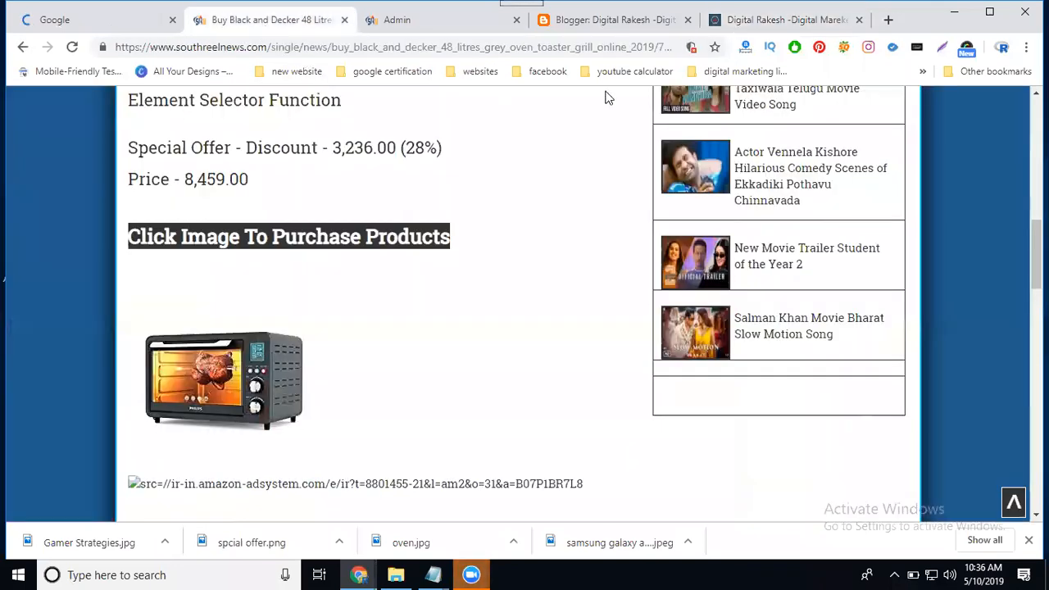
- Search Google for the Blogger and South Reel News product page URLs, then return to Google's homepage
{"action": "left_click", "coordinate": [778, 20]}
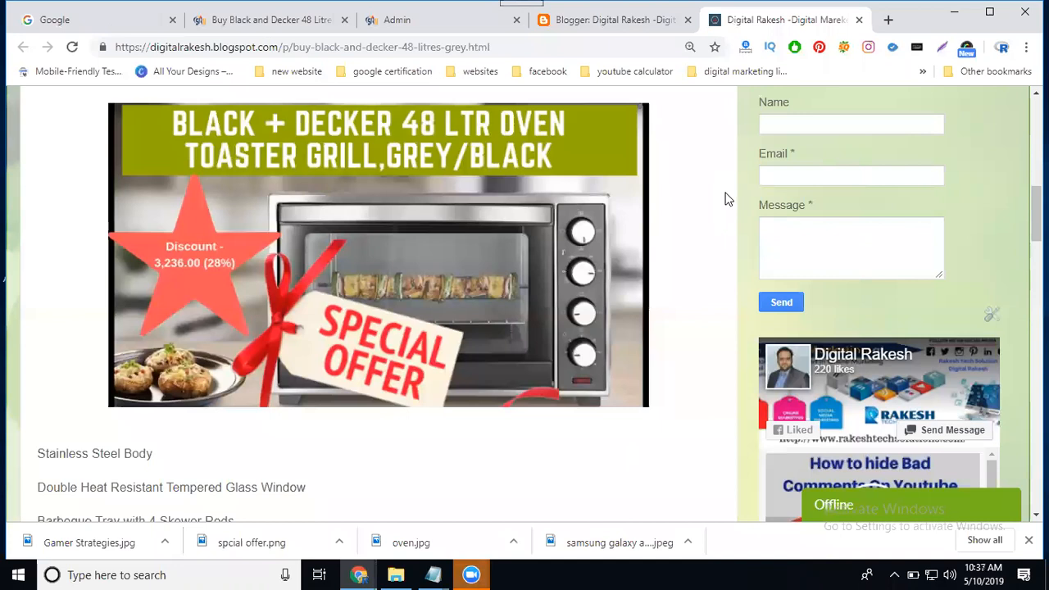
{"action": "left_click", "coordinate": [301, 46]}
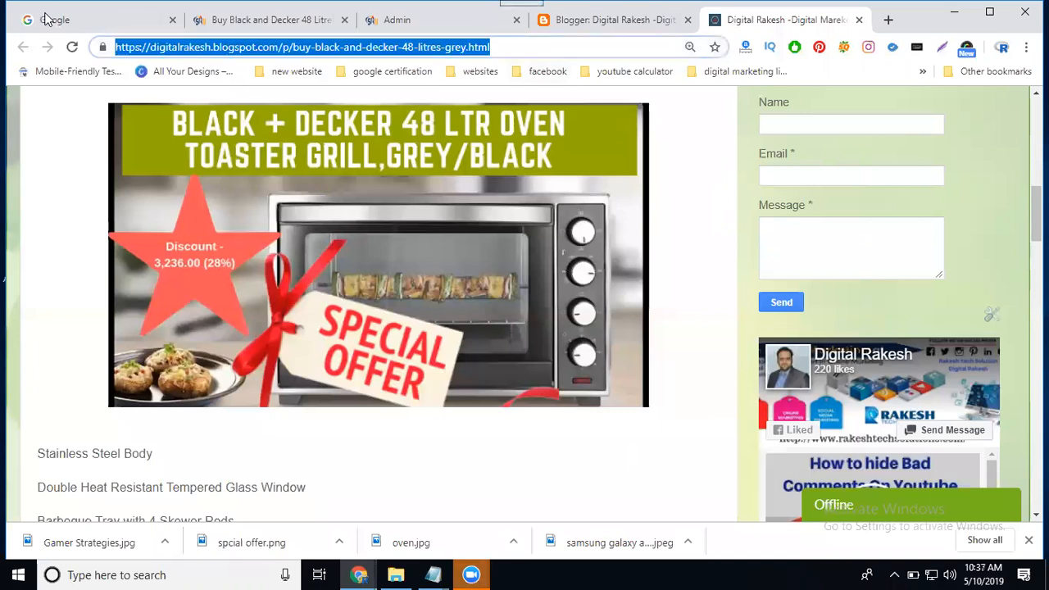
{"action": "left_click", "coordinate": [55, 19]}
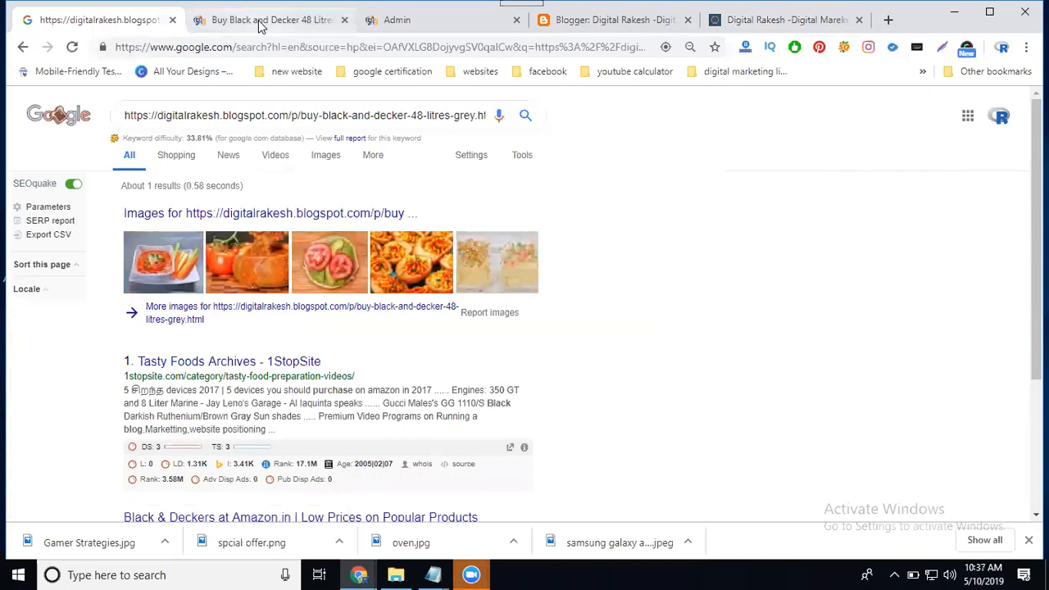
{"action": "left_click", "coordinate": [271, 20]}
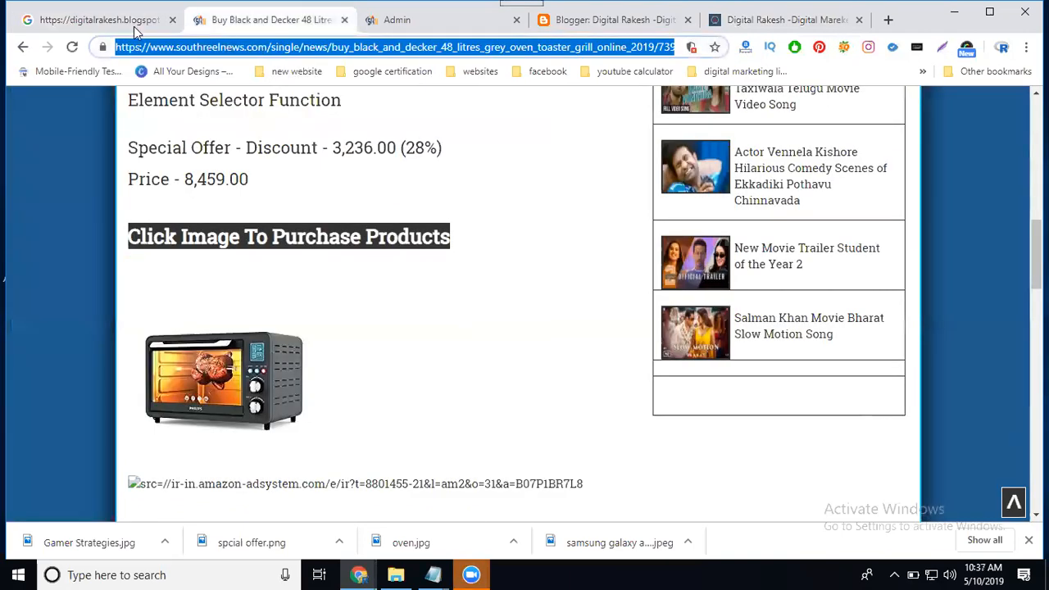
{"action": "left_click", "coordinate": [98, 19]}
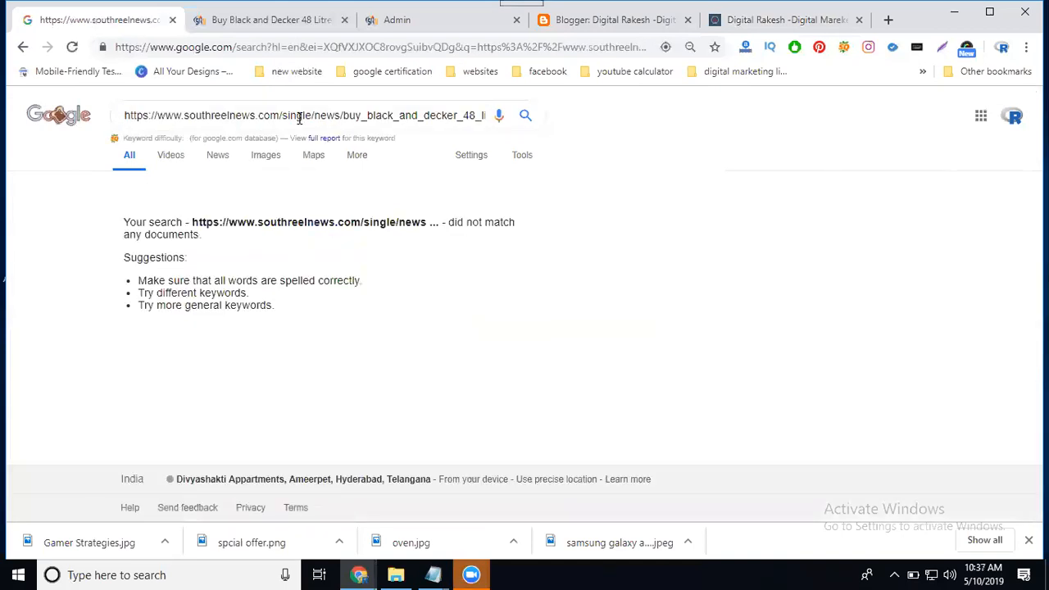
{"action": "mouse_move", "coordinate": [58, 115]}
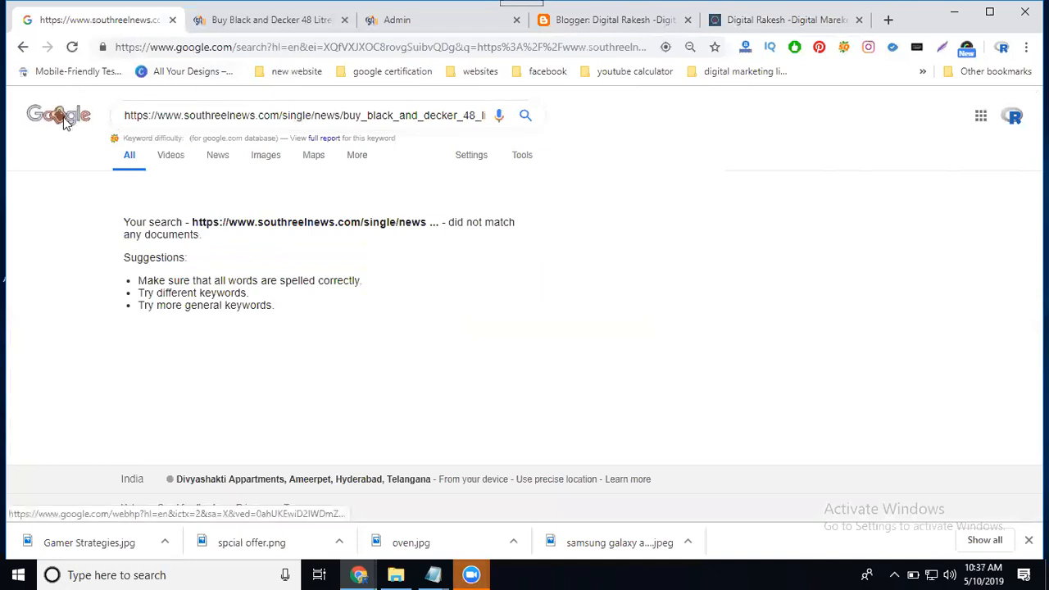
{"action": "left_click", "coordinate": [57, 114]}
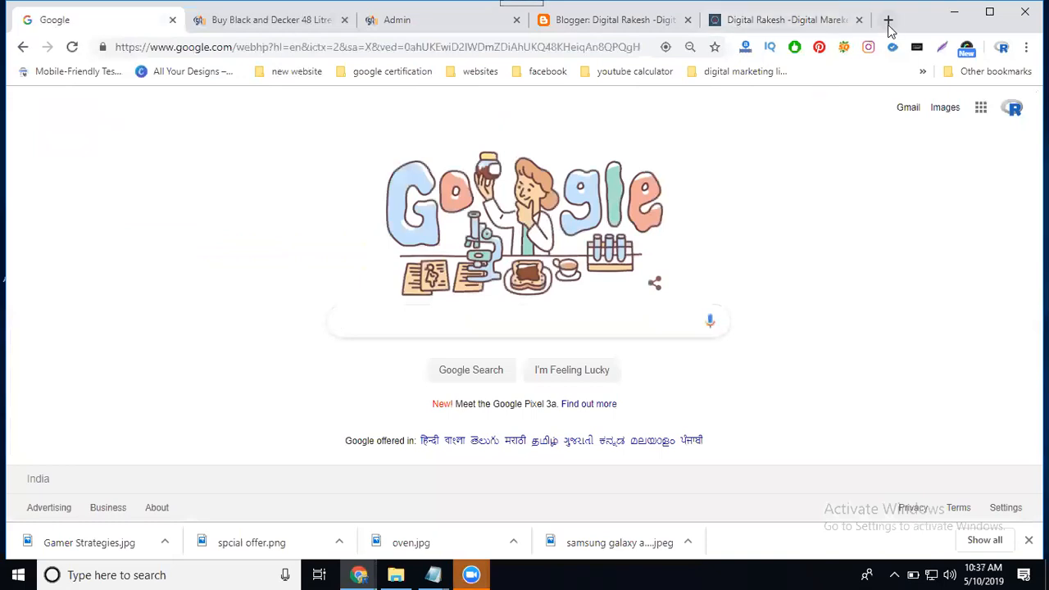
- Go to Google Webmasters in a new tab and sign in to the tollycinenews.com Search Console overview
{"action": "left_click", "coordinate": [888, 19]}
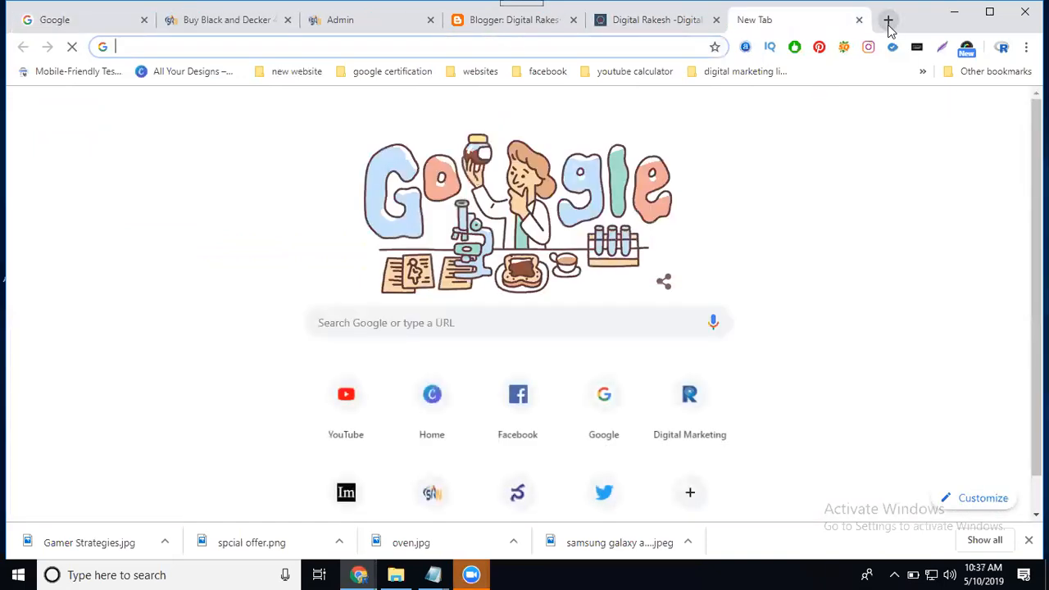
{"action": "type", "text": "google.com"}
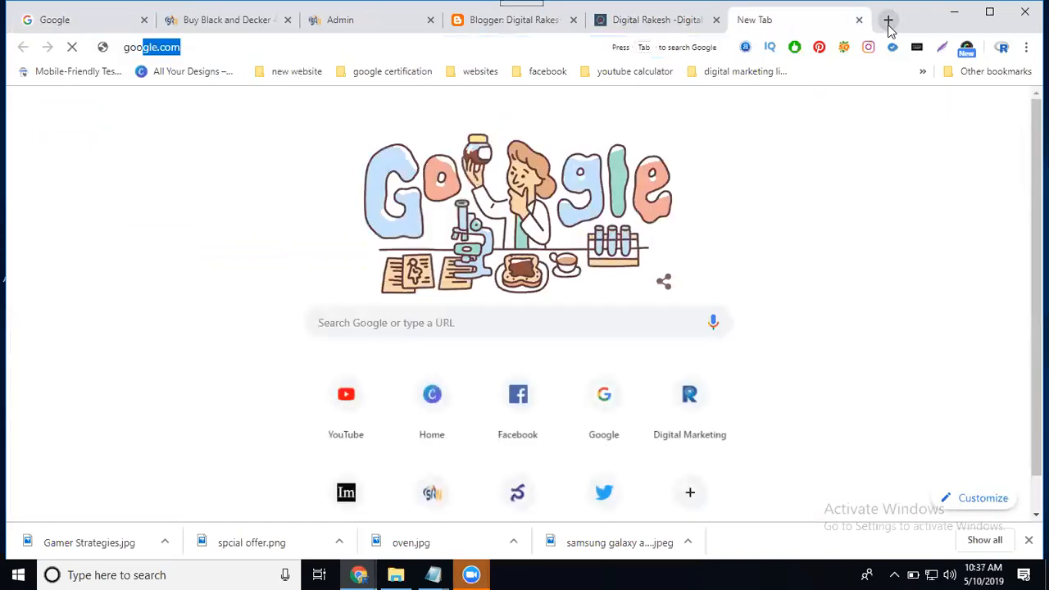
{"action": "left_click", "coordinate": [152, 47]}
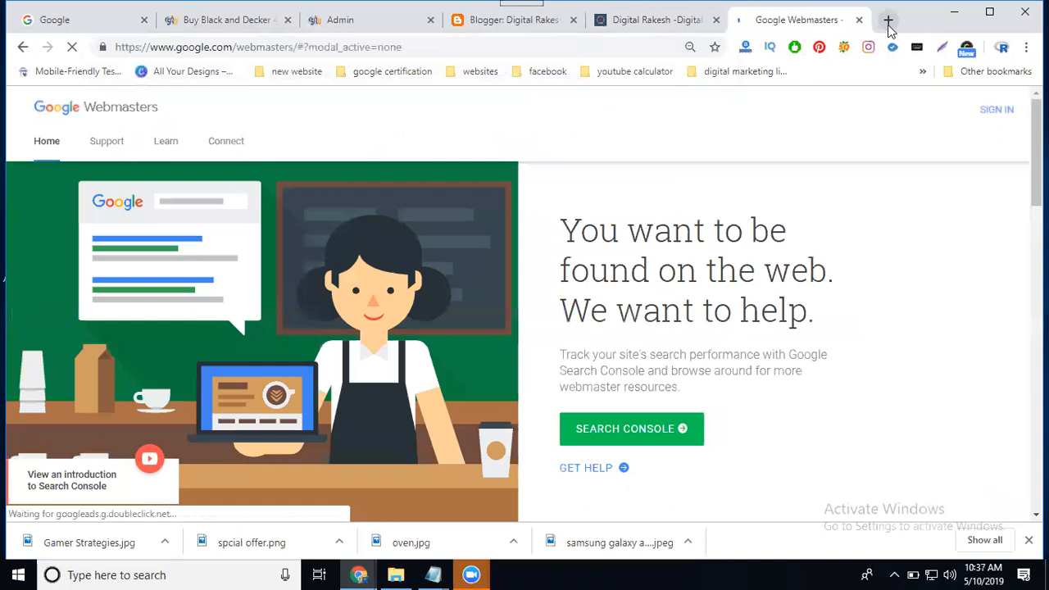
{"action": "left_click", "coordinate": [71, 47]}
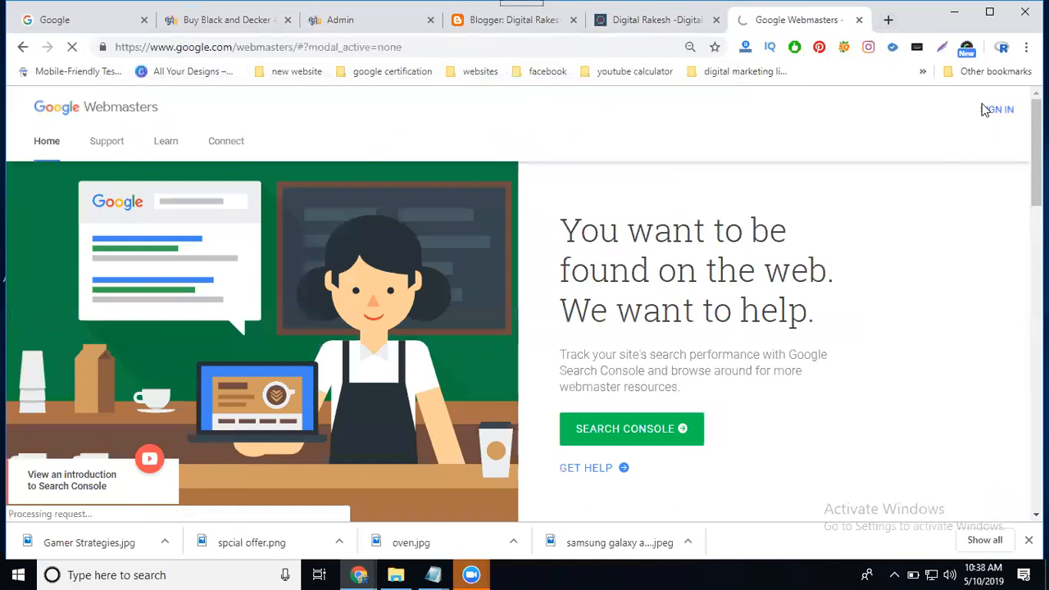
{"action": "left_click", "coordinate": [631, 428]}
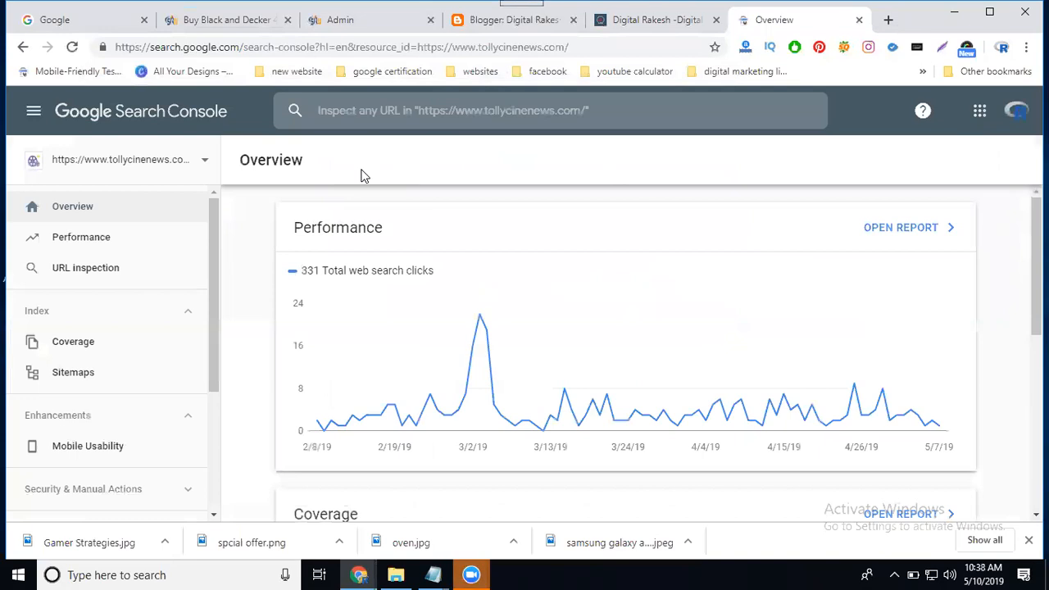
{"action": "mouse_move", "coordinate": [217, 184]}
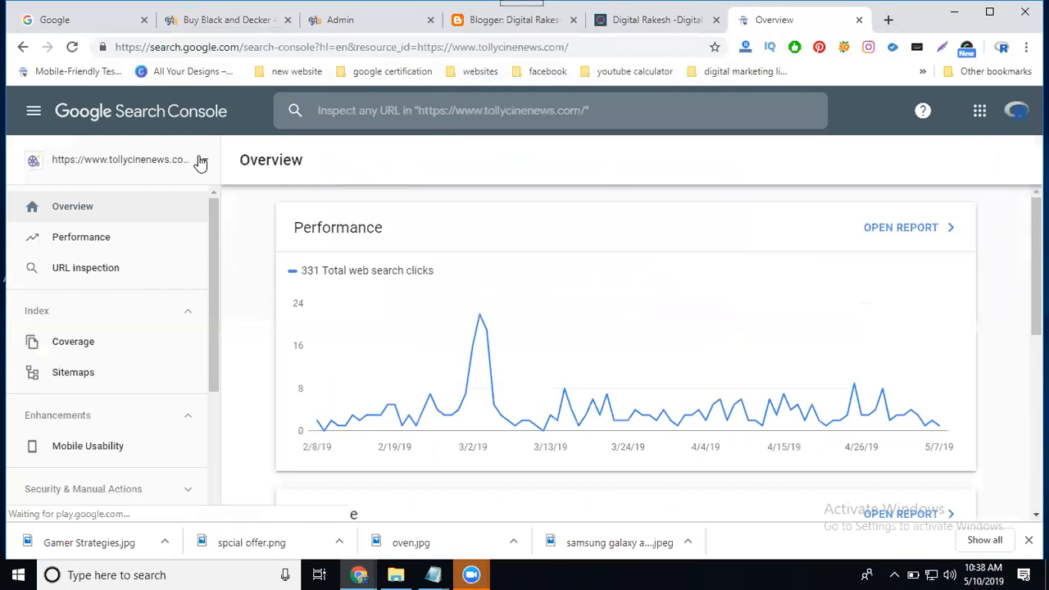
- Switch Search Console to the southreelnews.com property and copy the product page address for inspection
{"action": "left_click", "coordinate": [119, 159]}
{"action": "type", "text": "south"}
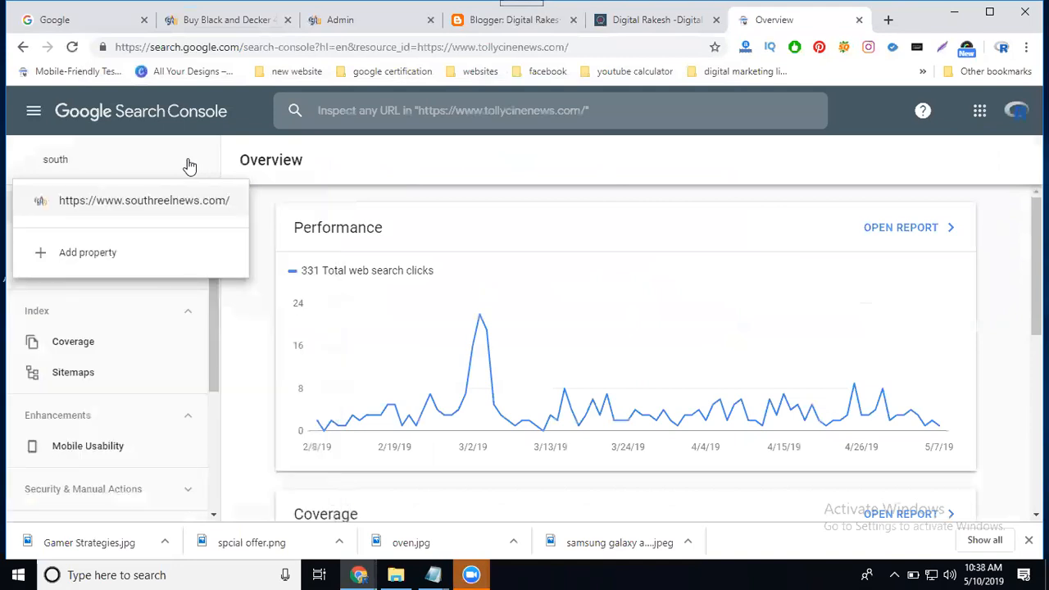
{"action": "left_click", "coordinate": [144, 199]}
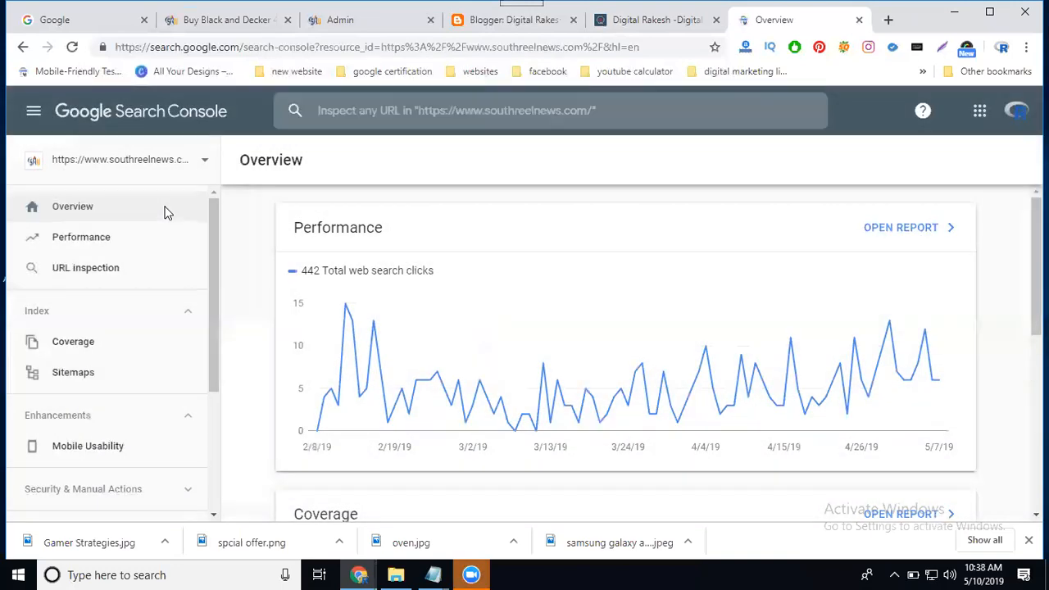
{"action": "mouse_move", "coordinate": [162, 90]}
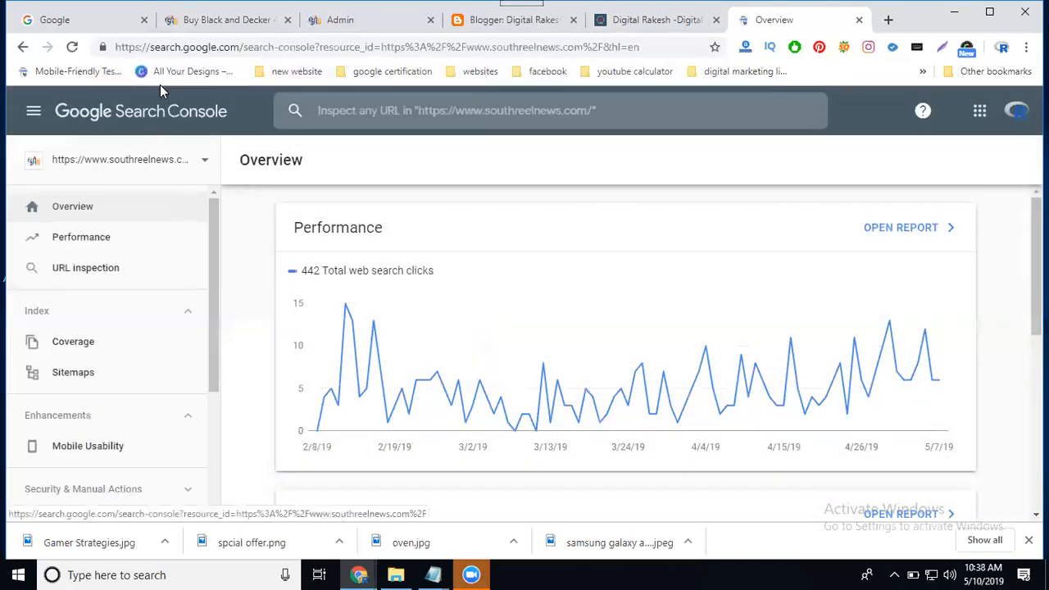
{"action": "left_click", "coordinate": [227, 19]}
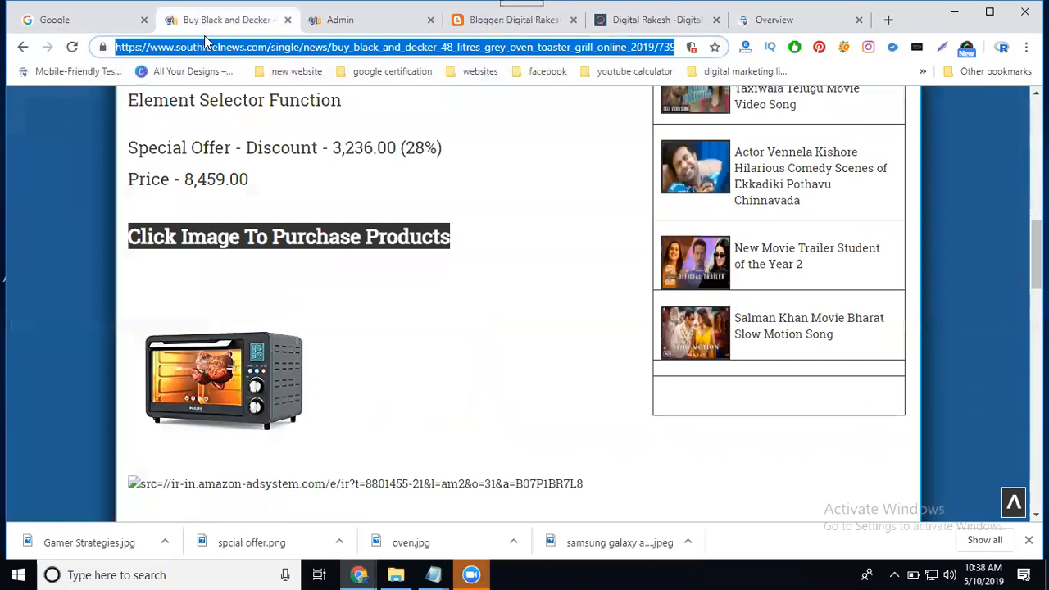
{"action": "left_click", "coordinate": [773, 20]}
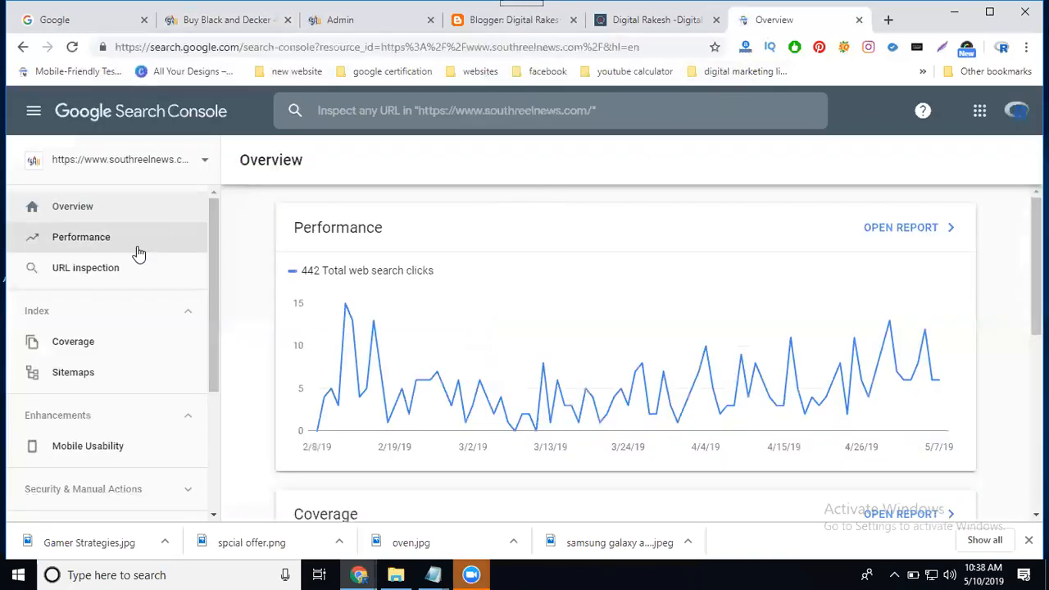
{"action": "mouse_move", "coordinate": [104, 273]}
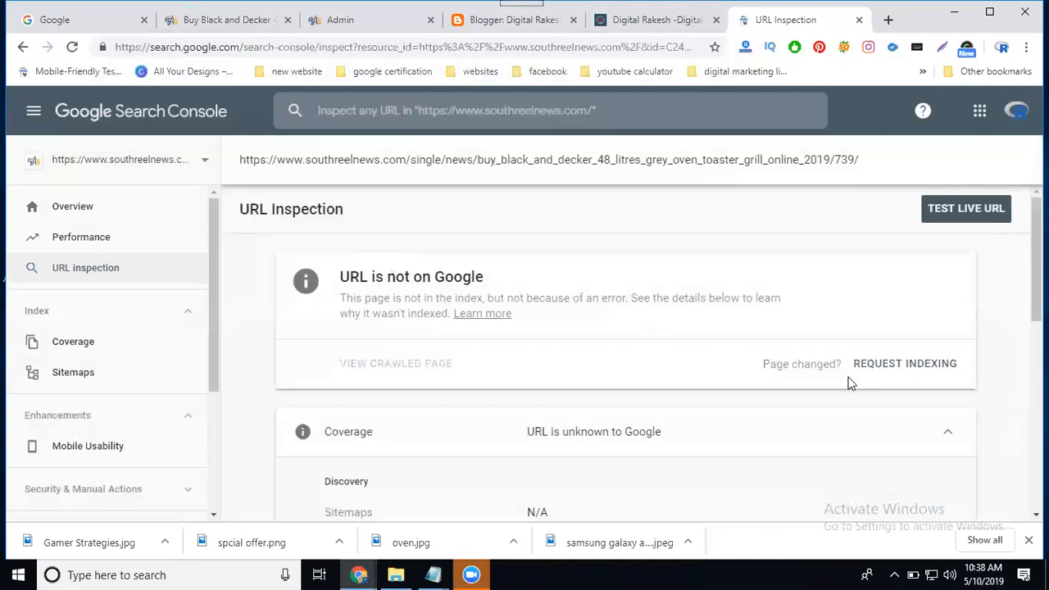
- Request indexing for the oven product page so it joins the priority crawl queue
{"action": "left_click", "coordinate": [965, 208]}
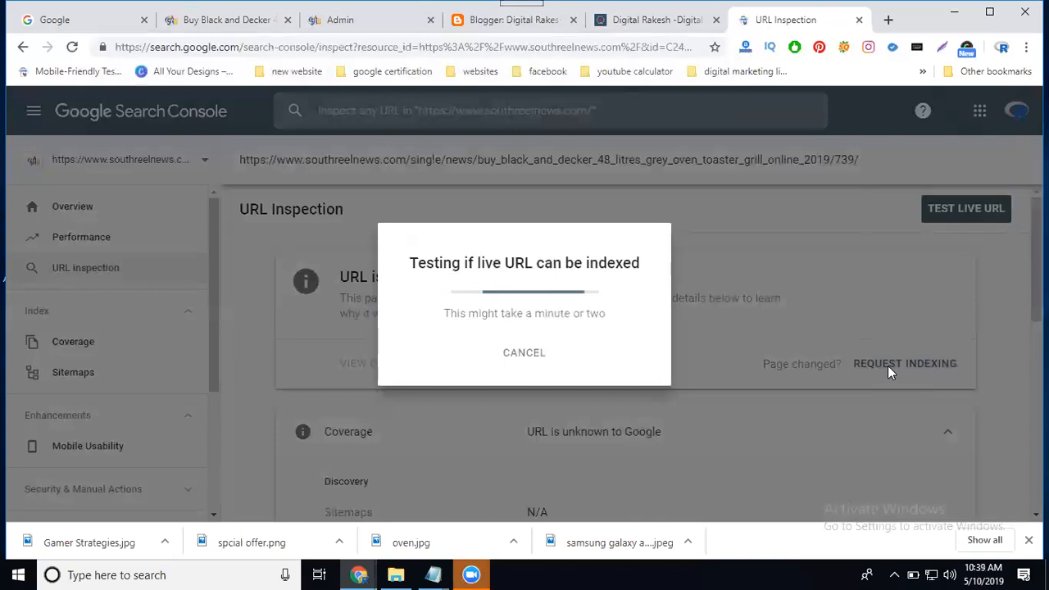
{"action": "mouse_move", "coordinate": [792, 478]}
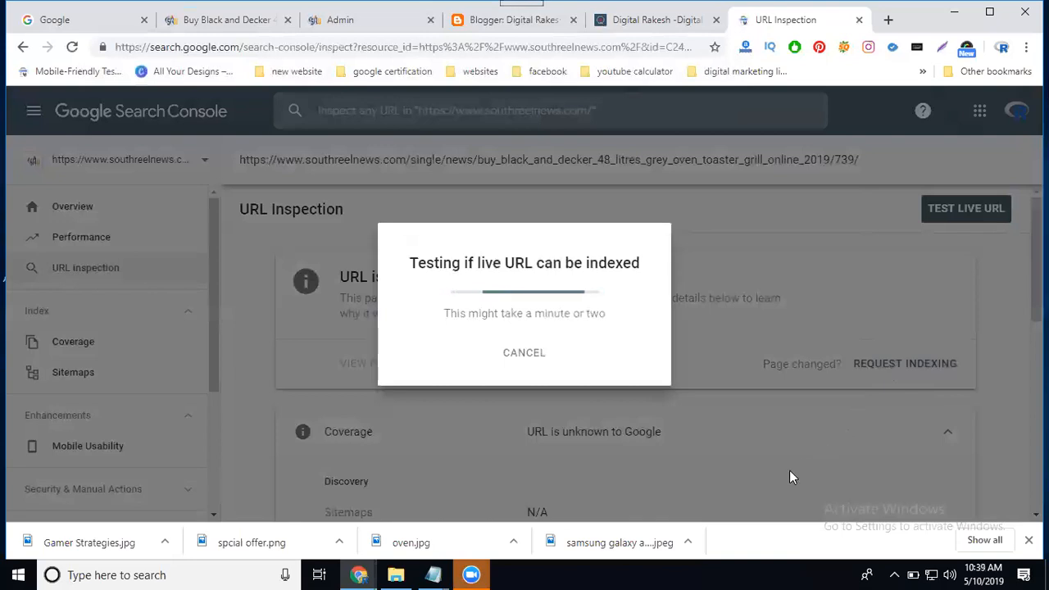
{"action": "mouse_move", "coordinate": [769, 504]}
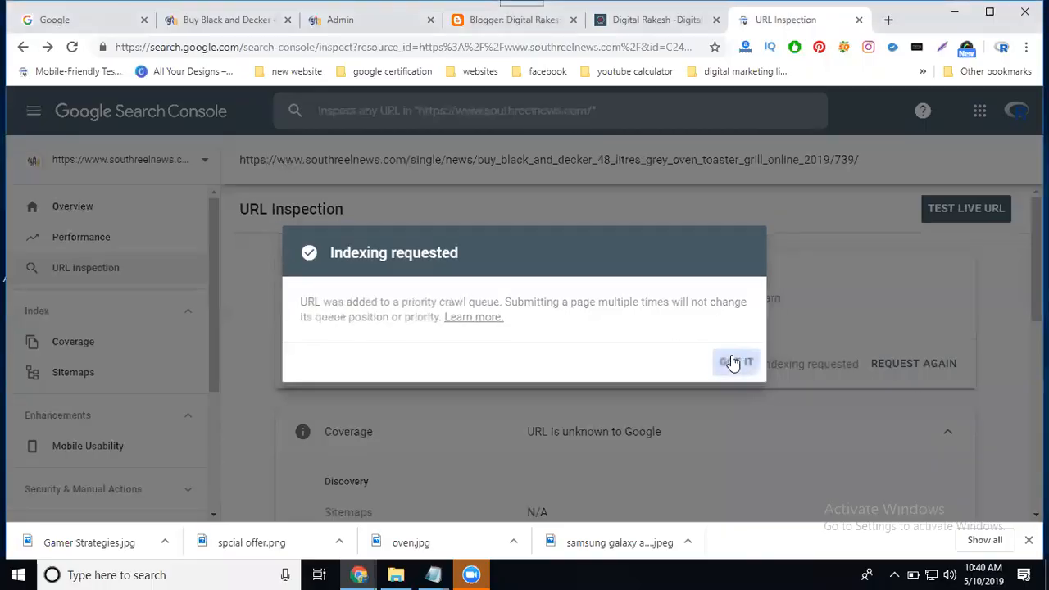
- Dismiss the Indexing requested dialog and run a live test of the product page URL
{"action": "left_click", "coordinate": [735, 363]}
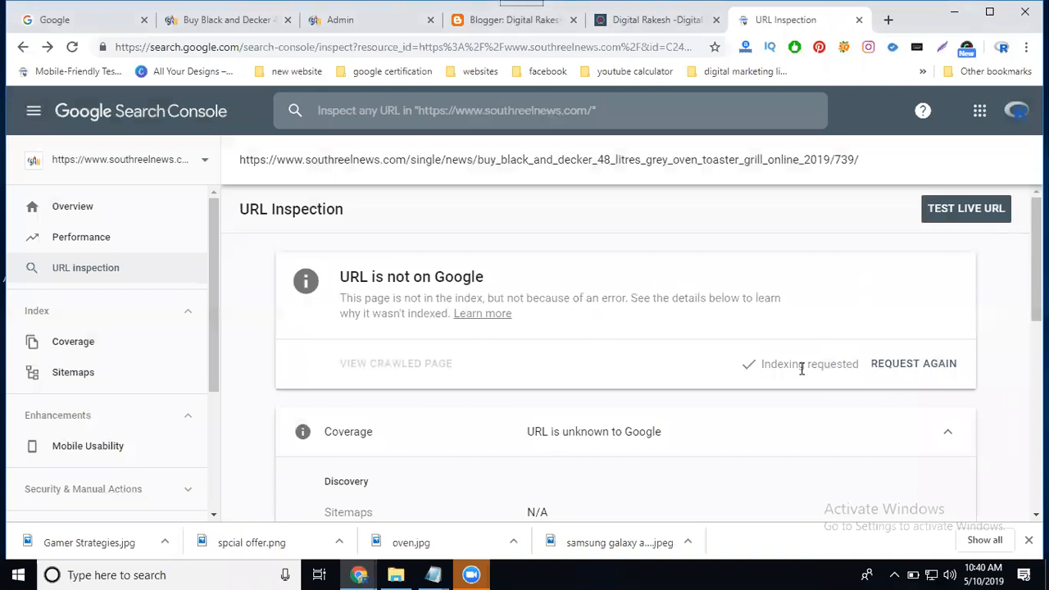
{"action": "mouse_move", "coordinate": [946, 231]}
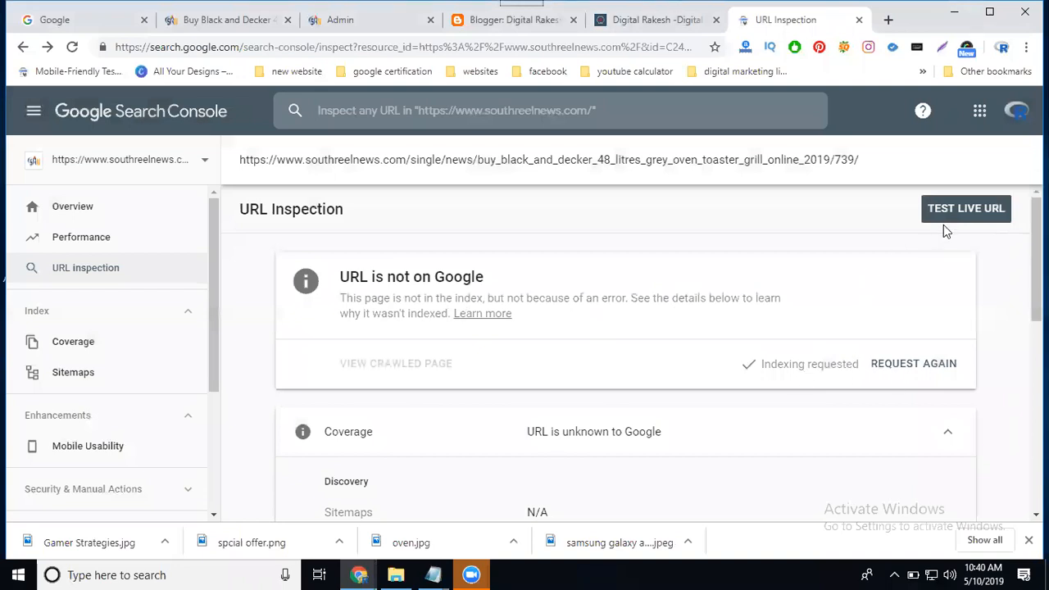
{"action": "mouse_move", "coordinate": [966, 208]}
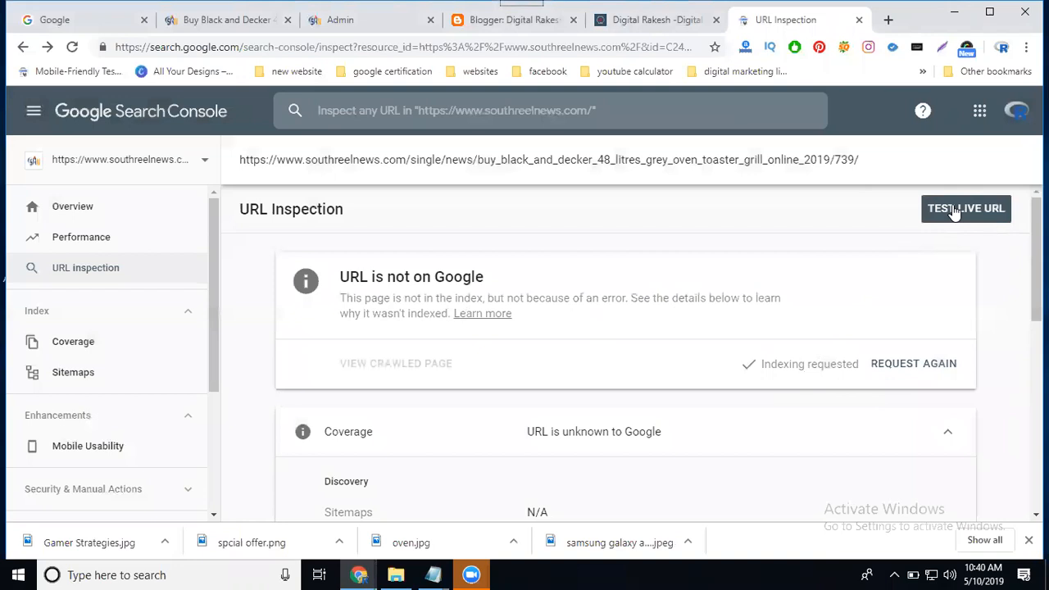
{"action": "left_click", "coordinate": [965, 209]}
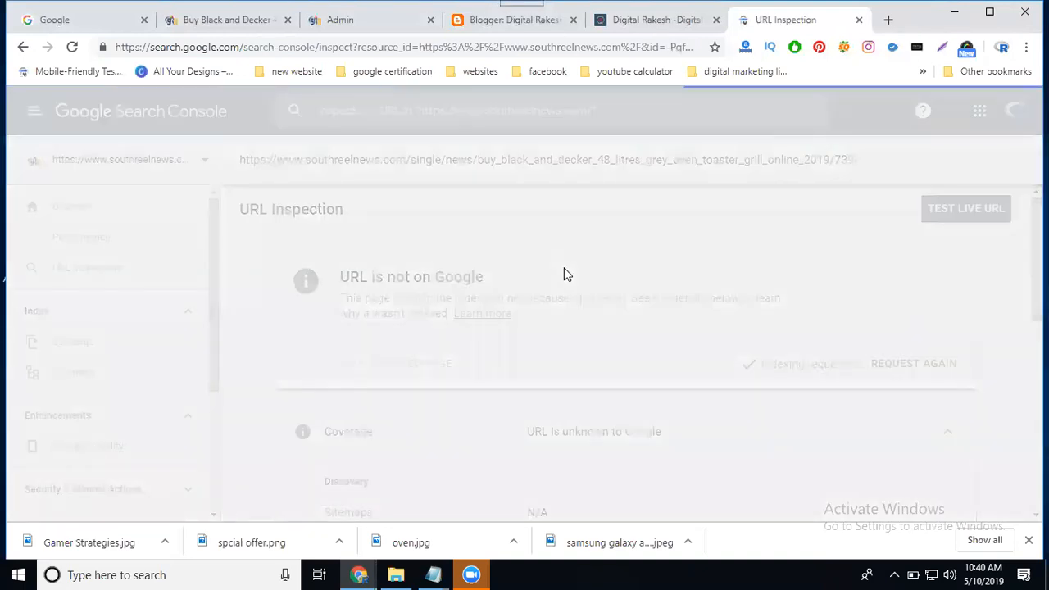
{"action": "left_click", "coordinate": [965, 208]}
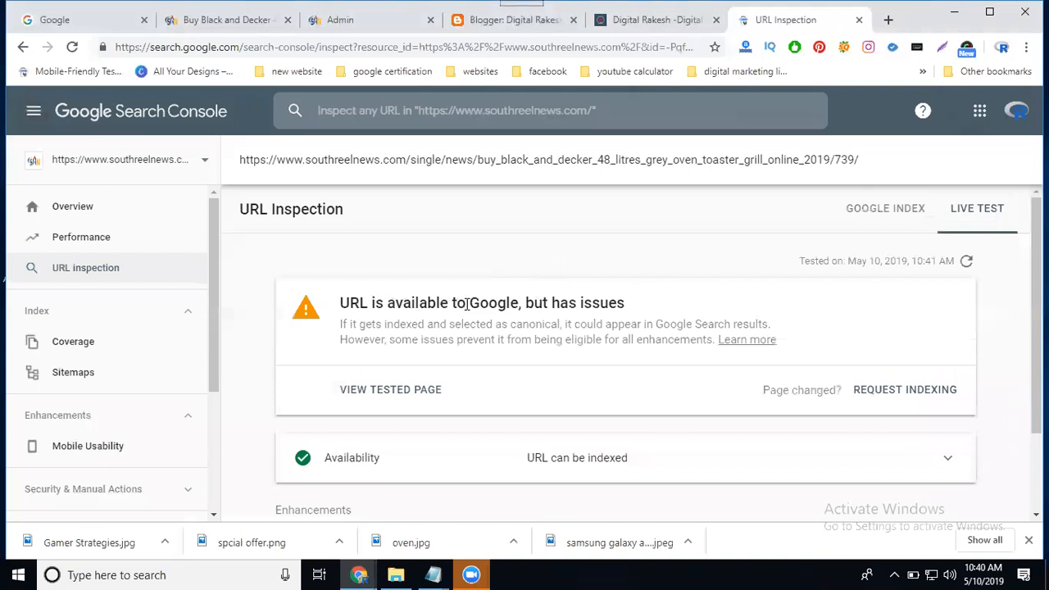
- Scroll the live test results to view Availability and the Mobile Usability enhancement
{"action": "scroll", "scroll_direction": "down", "scroll_amount": 3}
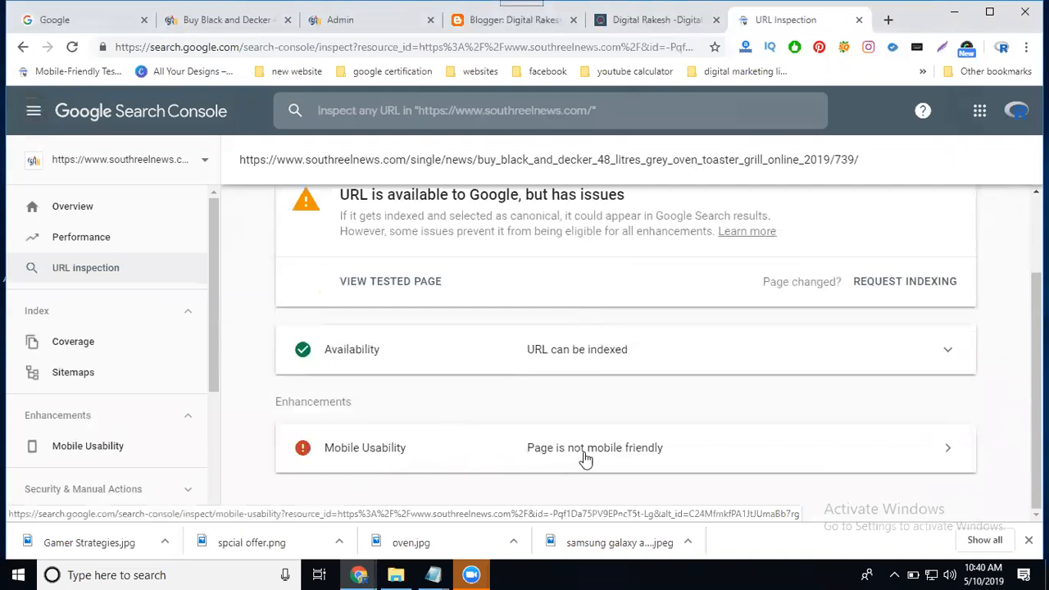
{"action": "mouse_move", "coordinate": [374, 213]}
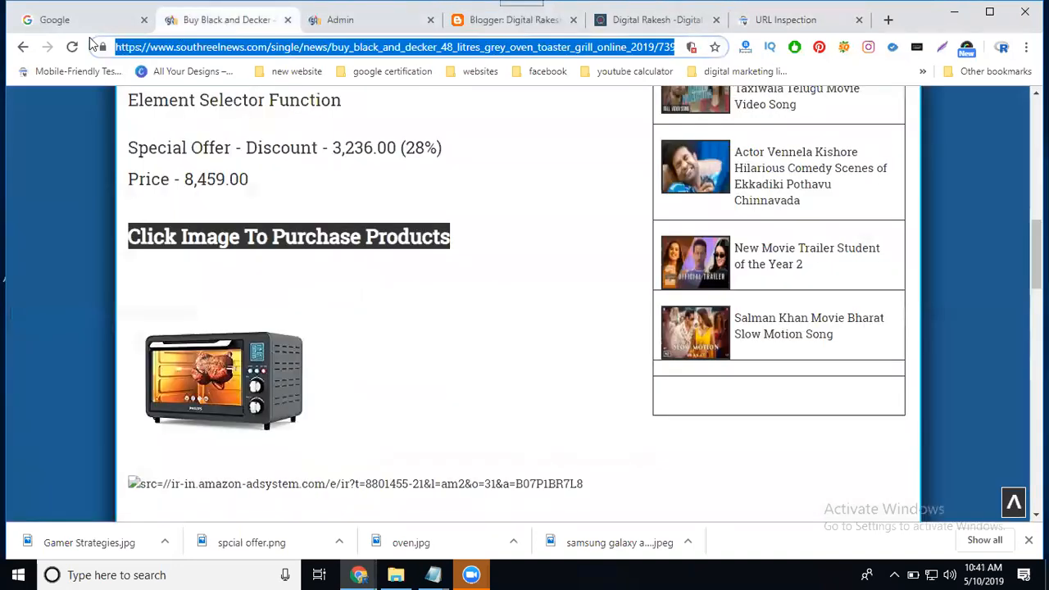
- Reload the South Reel News oven product page several times and select its full address
{"action": "left_click", "coordinate": [73, 47]}
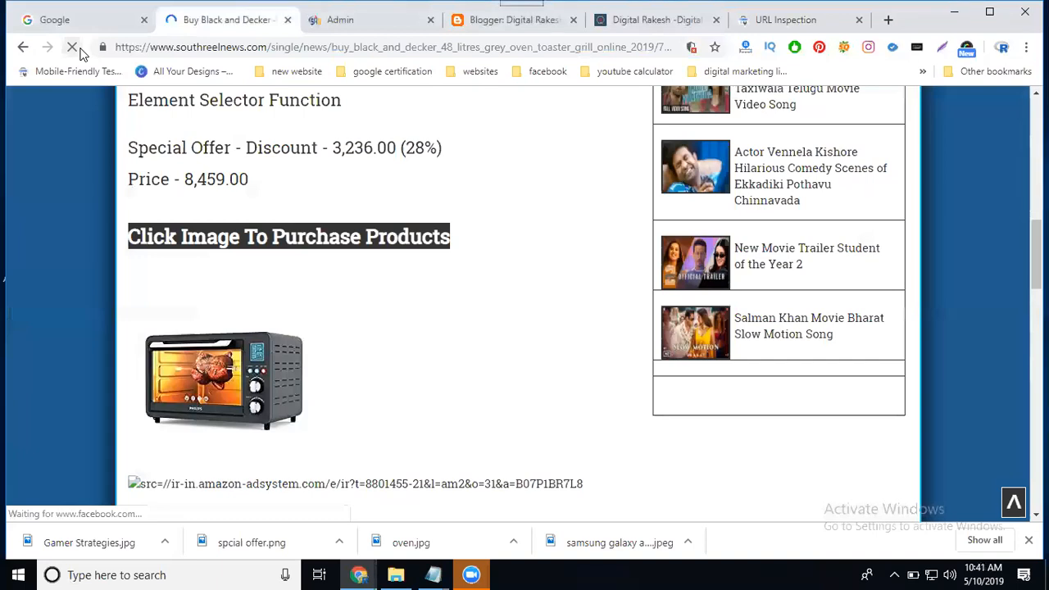
{"action": "left_click", "coordinate": [72, 47]}
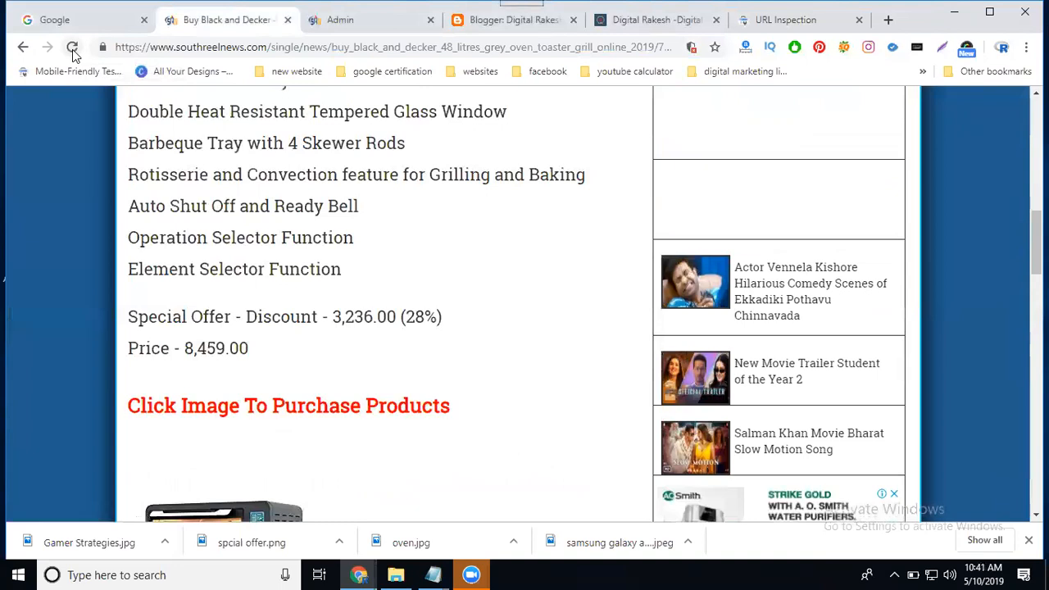
{"action": "left_click", "coordinate": [393, 46]}
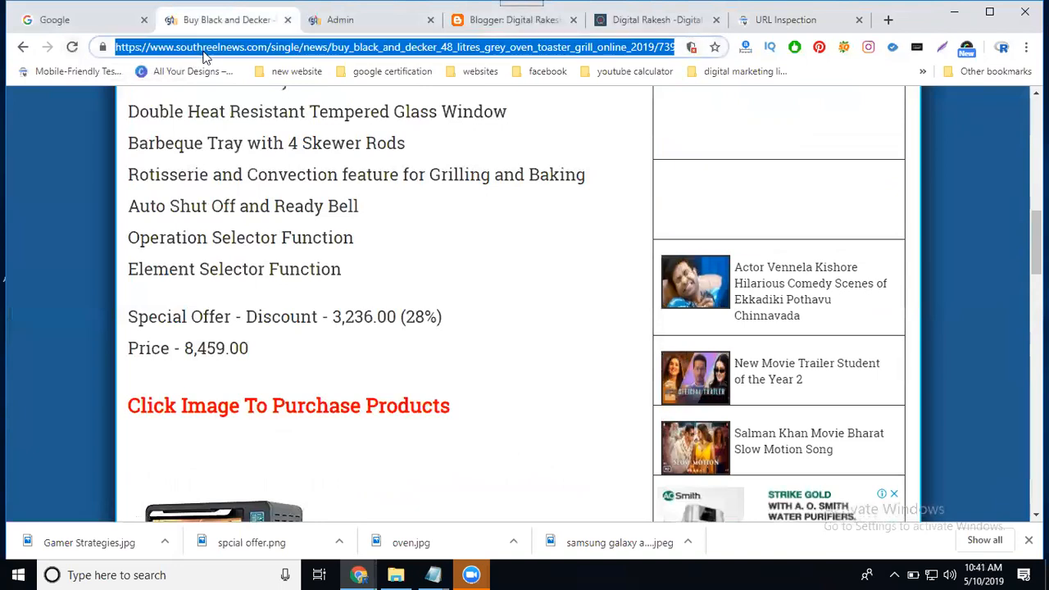
{"action": "left_click", "coordinate": [82, 20]}
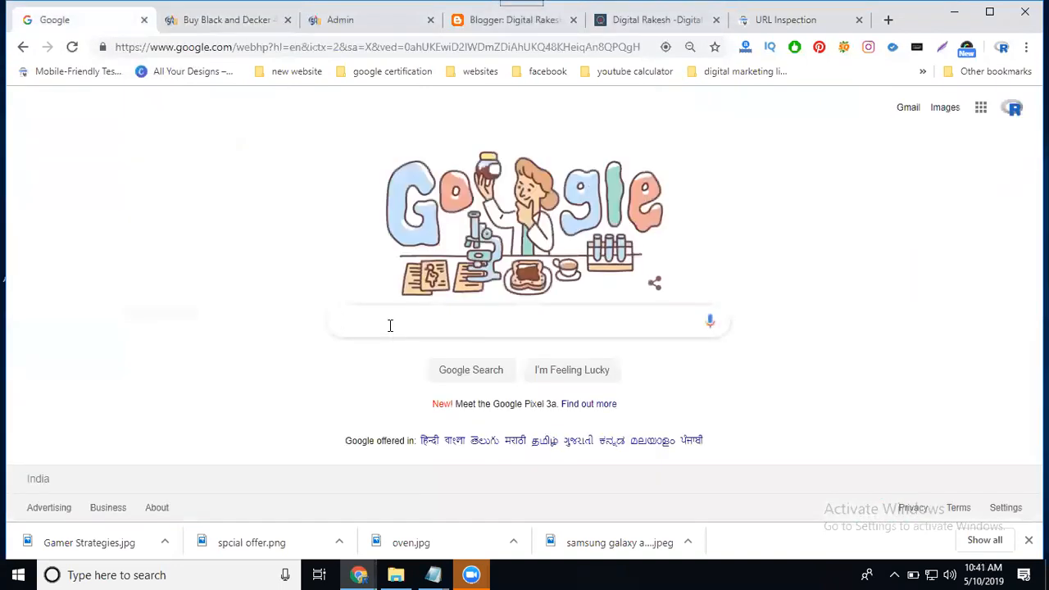
- Search Google for the South Reel News oven page address, then view the blog version
{"action": "type", "text": "_black_and_decker_48_litres_grey_oven_toaster_grill_online_2019/739/"}
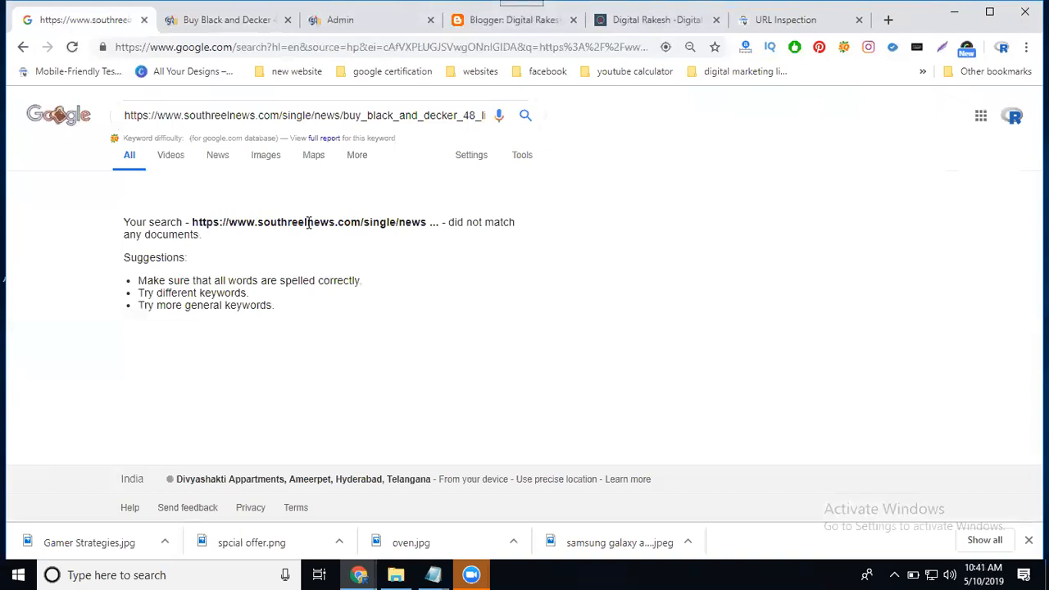
{"action": "left_click", "coordinate": [655, 20]}
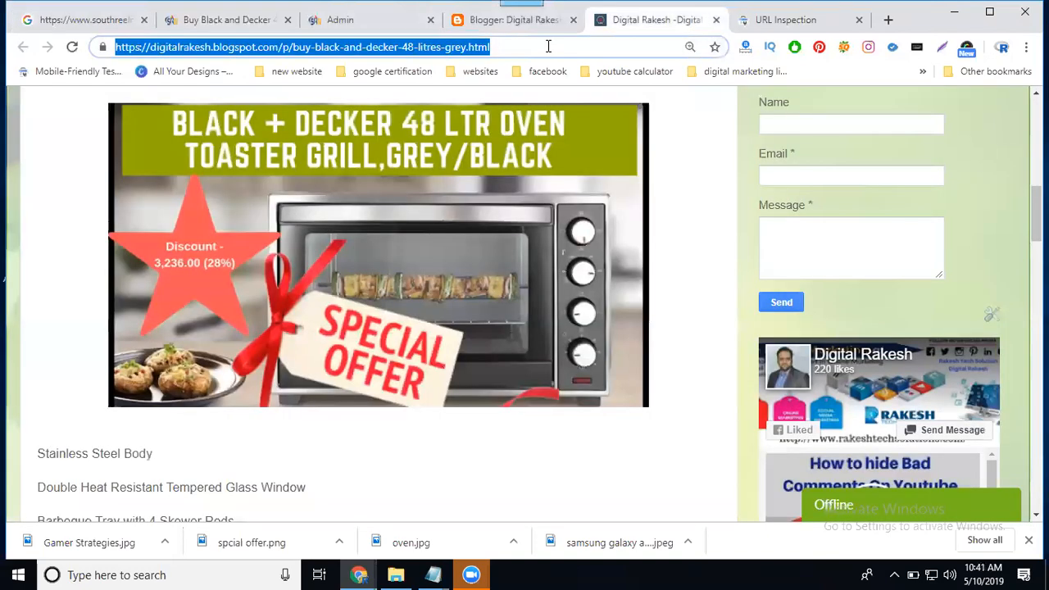
- Switch Search Console to the digitalrakesh.blogspot.in property by filtering the property list with 'digit'
{"action": "left_click", "coordinate": [784, 20]}
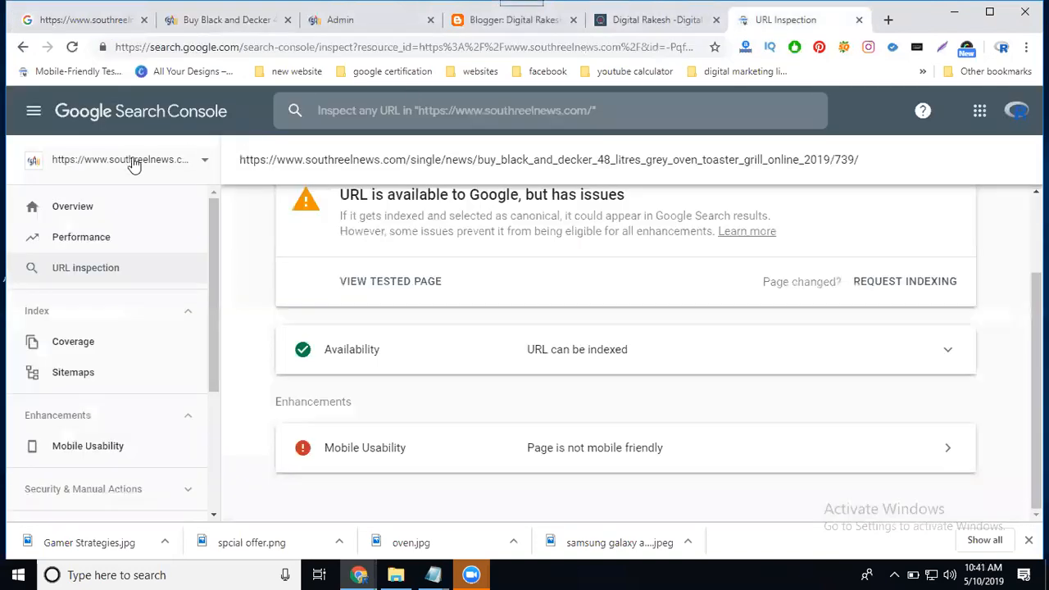
{"action": "left_click", "coordinate": [119, 159]}
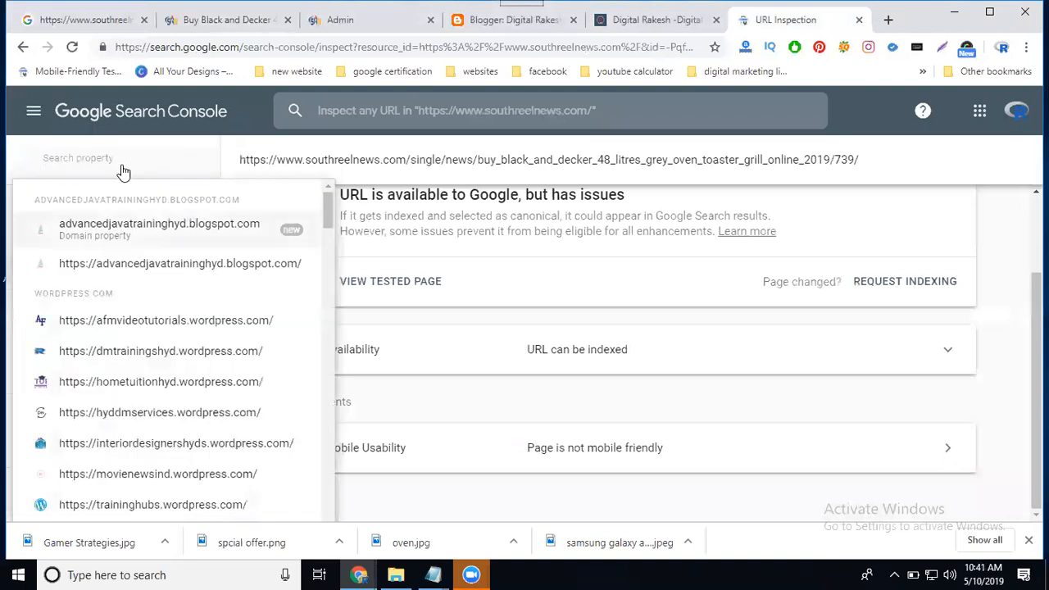
{"action": "type", "text": "digit"}
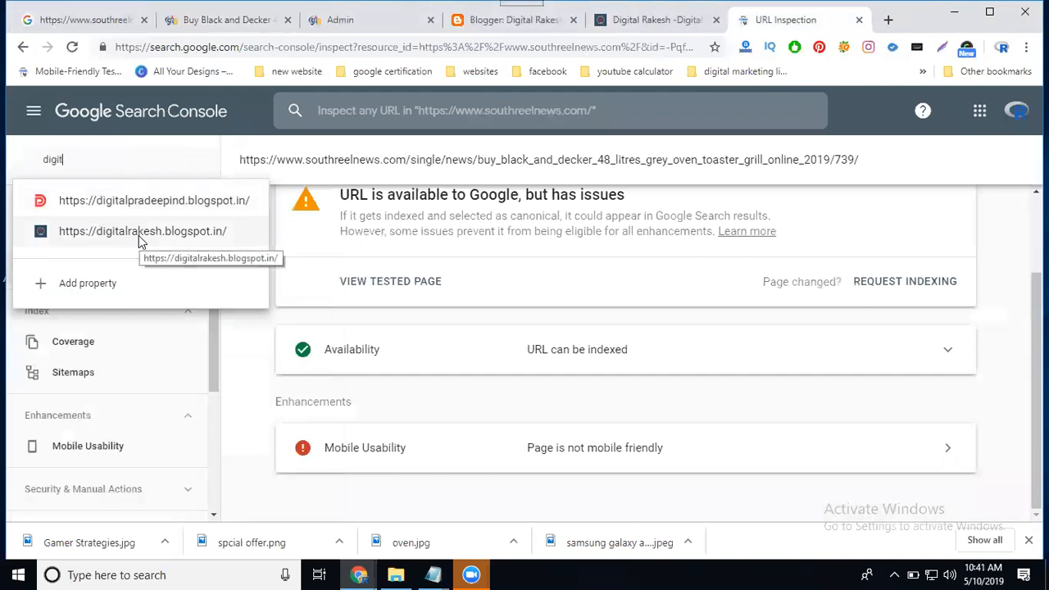
{"action": "left_click", "coordinate": [142, 231]}
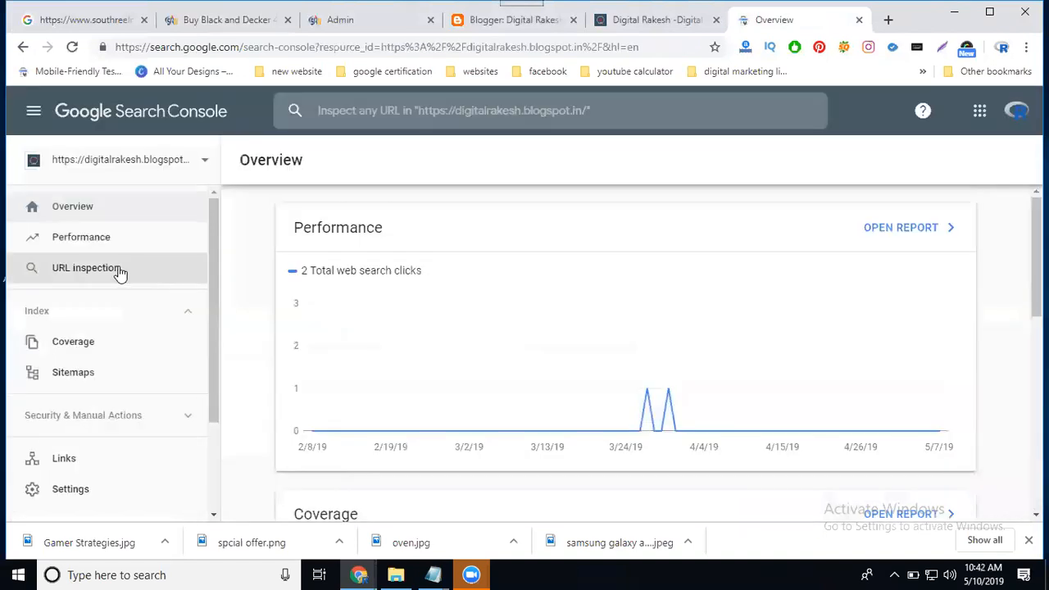
- Inspect the blogspot.com oven page URL, dismiss the not-in-property warnings twice, and return to Google
{"action": "type", "text": "https://digitalrakesh.blogspot.com/p/buy-black-and-decker-48-litres-grey.html"}
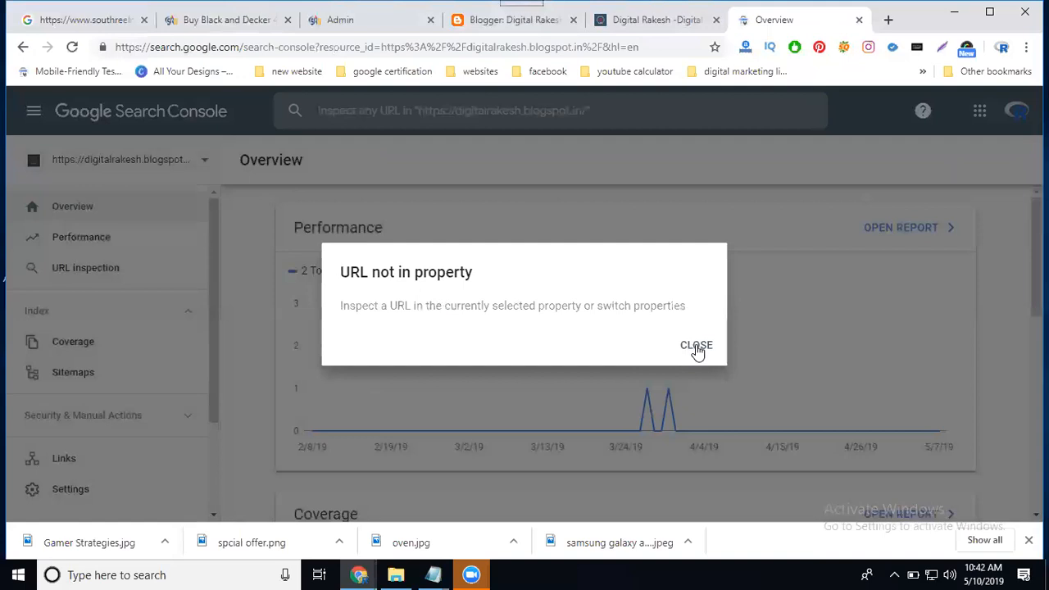
{"action": "left_click", "coordinate": [696, 345]}
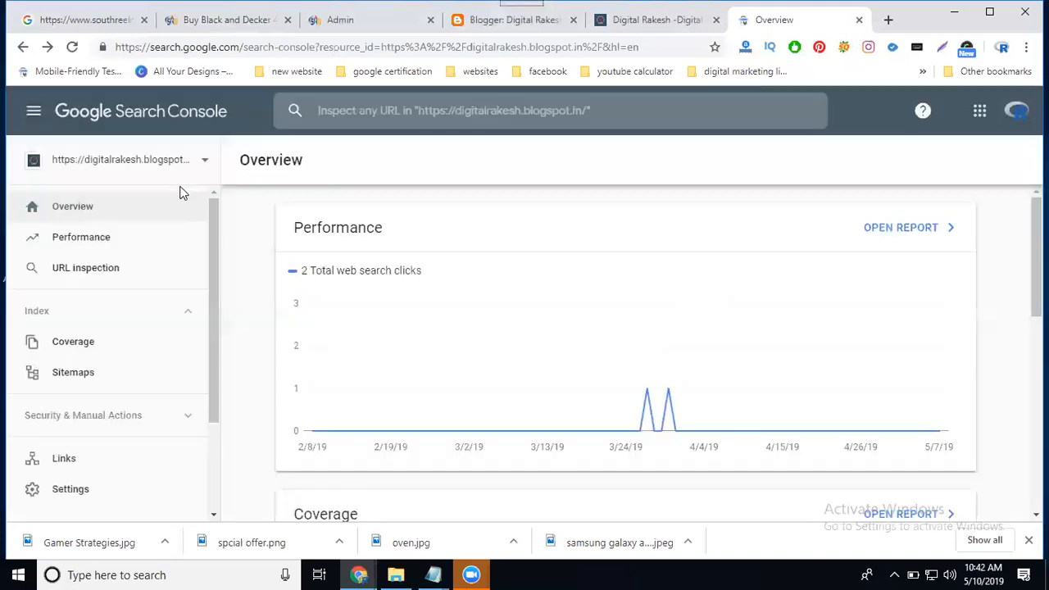
{"action": "mouse_move", "coordinate": [168, 170]}
{"action": "type", "text": "dig"}
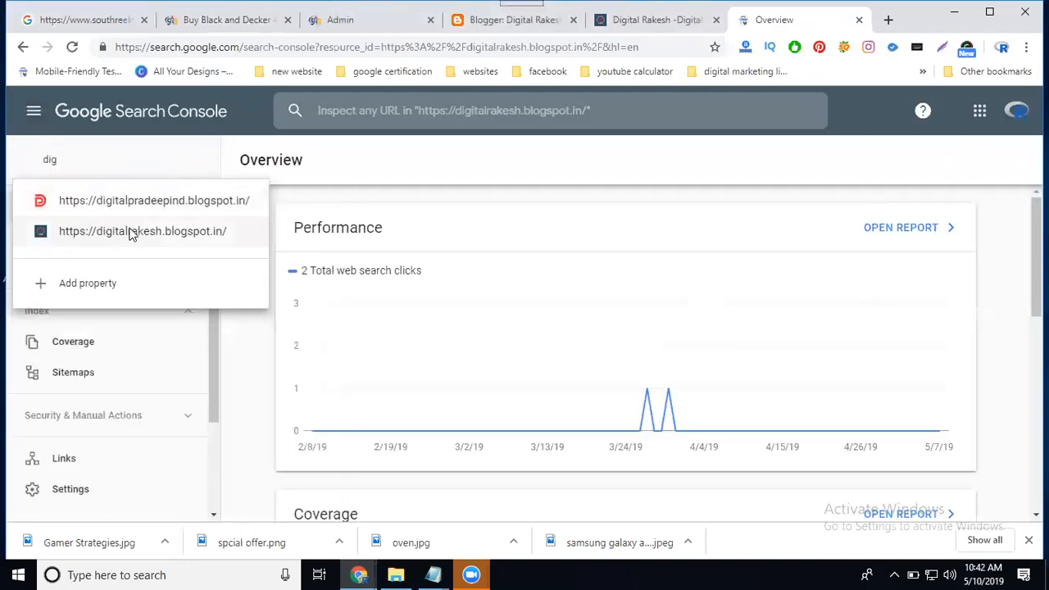
{"action": "left_click", "coordinate": [142, 230]}
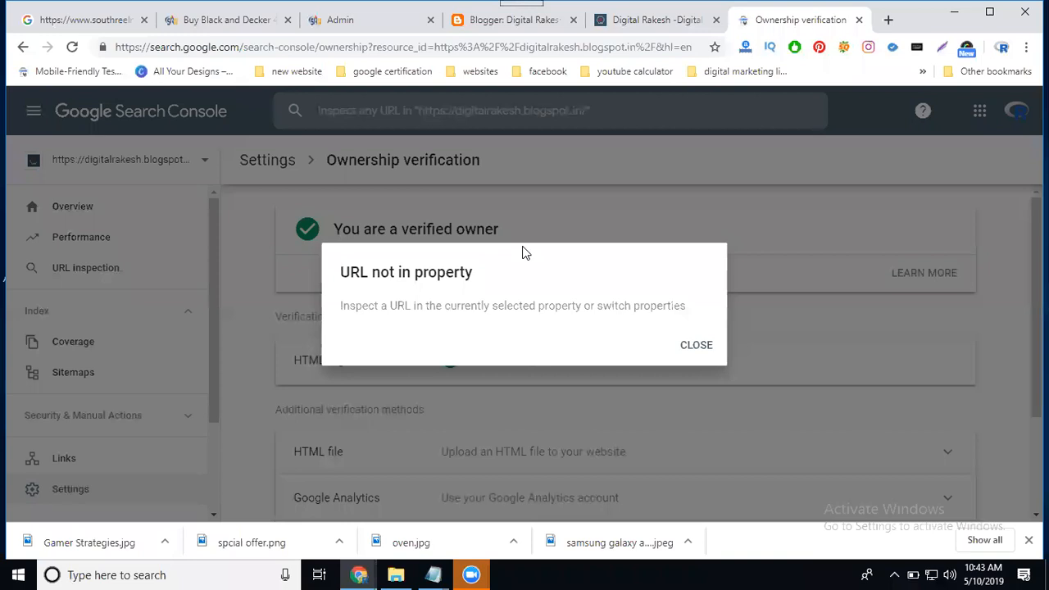
{"action": "left_click", "coordinate": [696, 345]}
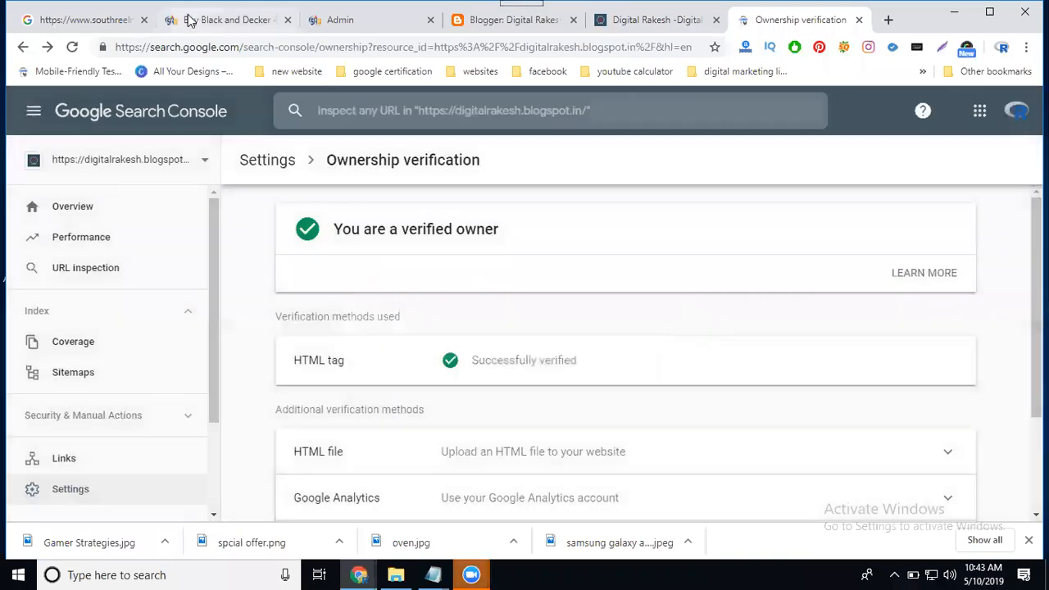
{"action": "left_click", "coordinate": [230, 19]}
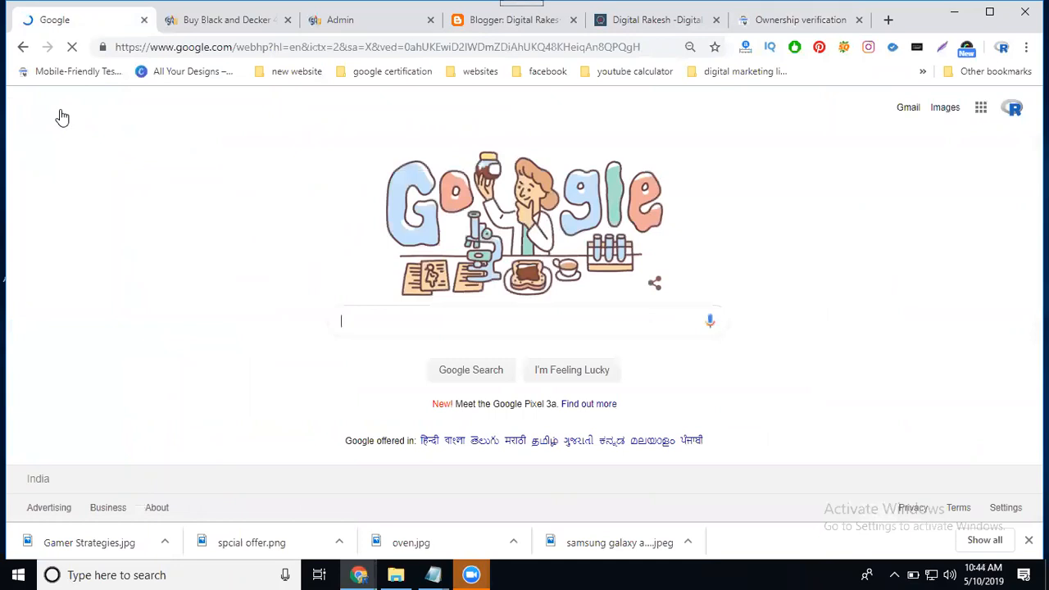
- Search Google again for the product page URL ending 'black_and_decker_48_litres_grey_oven_toaster_grill_online_2019/739/'
{"action": "type", "text": "black_and_decker_48_litres_grey_oven_toaster_grill_online_2019/739/"}
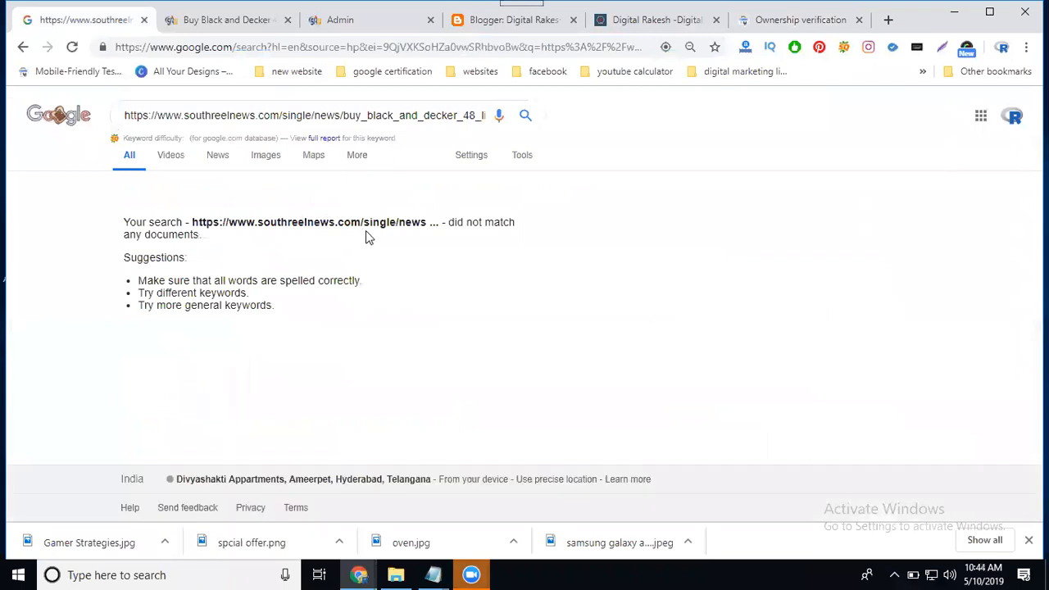
{"action": "mouse_move", "coordinate": [748, 538]}
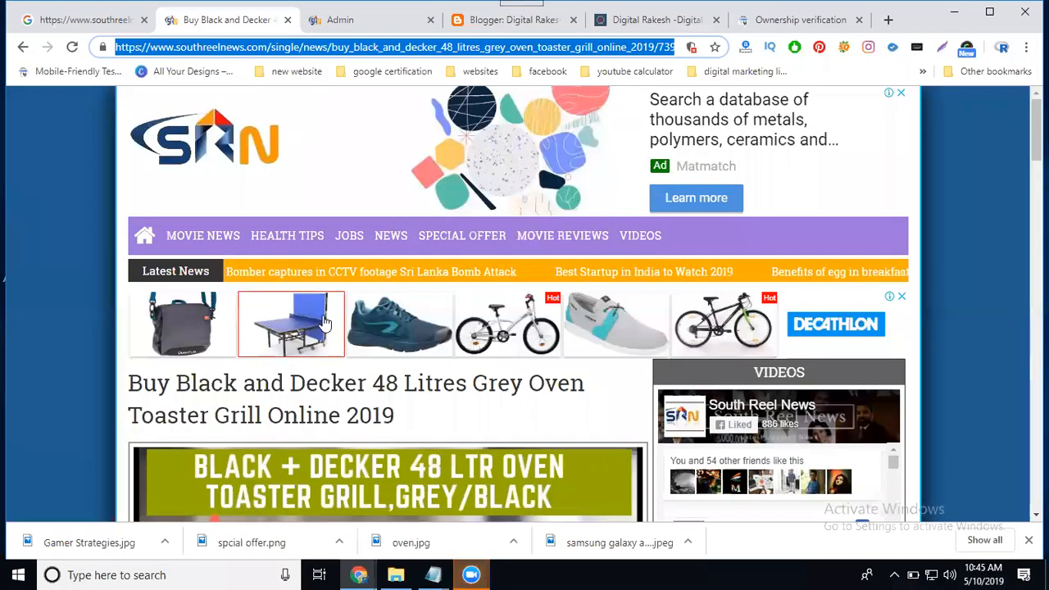
{"action": "scroll", "scroll_direction": "down", "scroll_amount": 3}
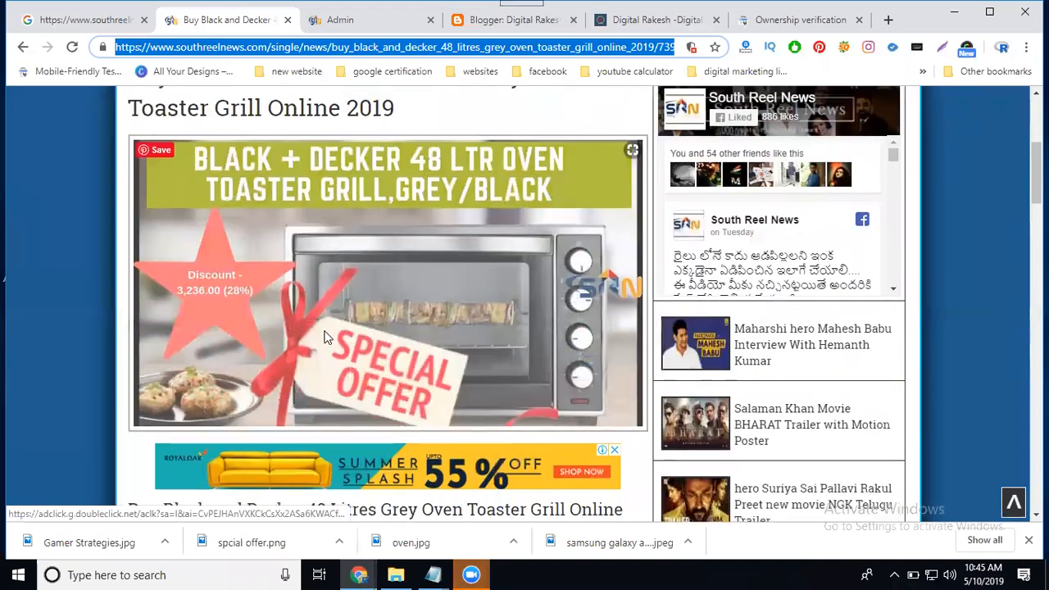
{"action": "scroll", "scroll_direction": "down", "scroll_amount": 3}
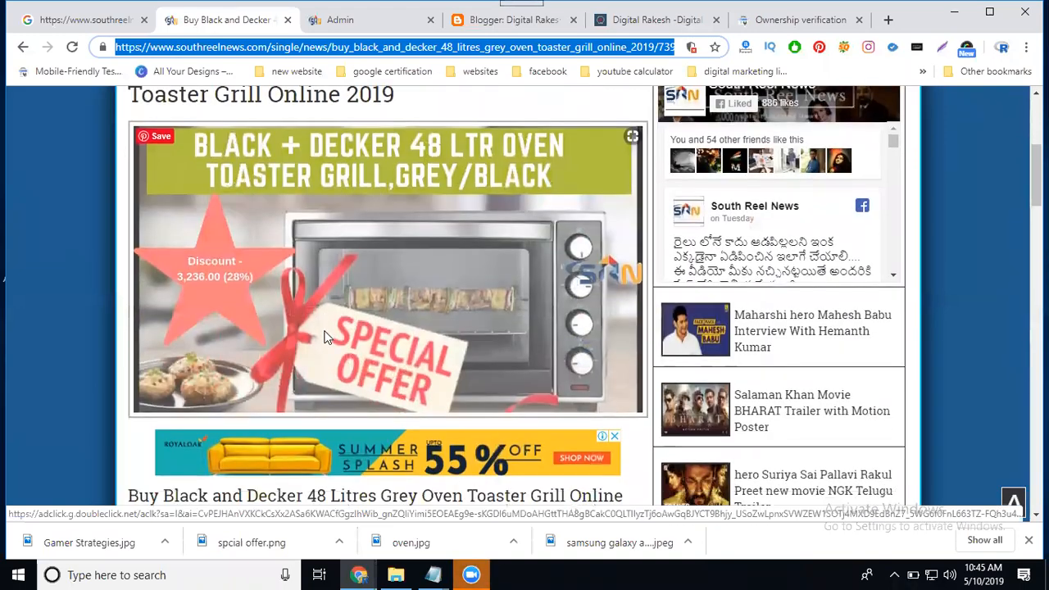
{"action": "scroll", "scroll_direction": "down", "scroll_amount": 3}
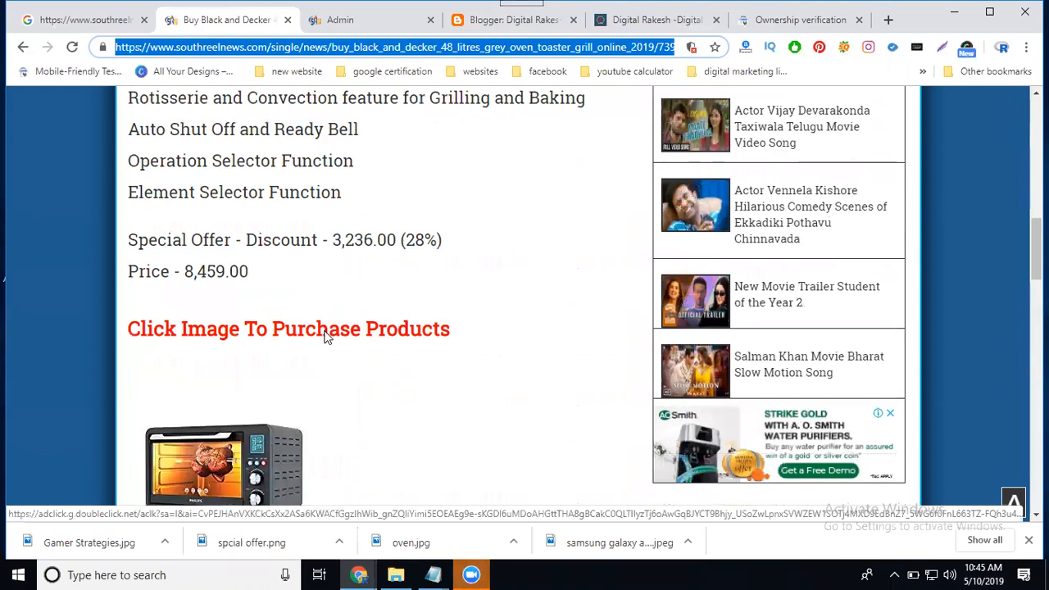
{"action": "scroll", "scroll_direction": "down", "scroll_amount": 3}
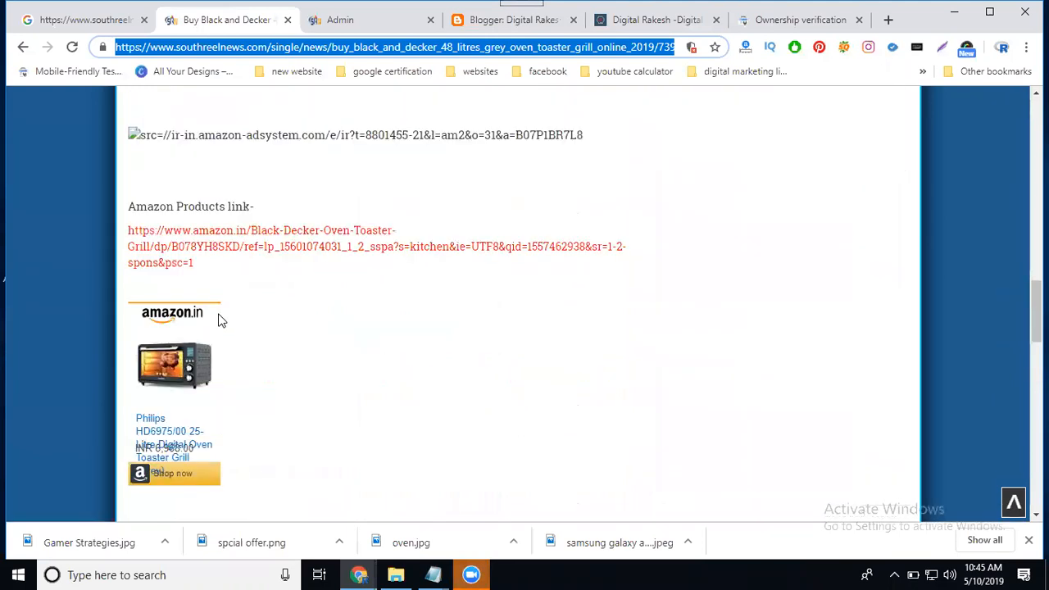
{"action": "scroll", "scroll_direction": "down", "scroll_amount": 3}
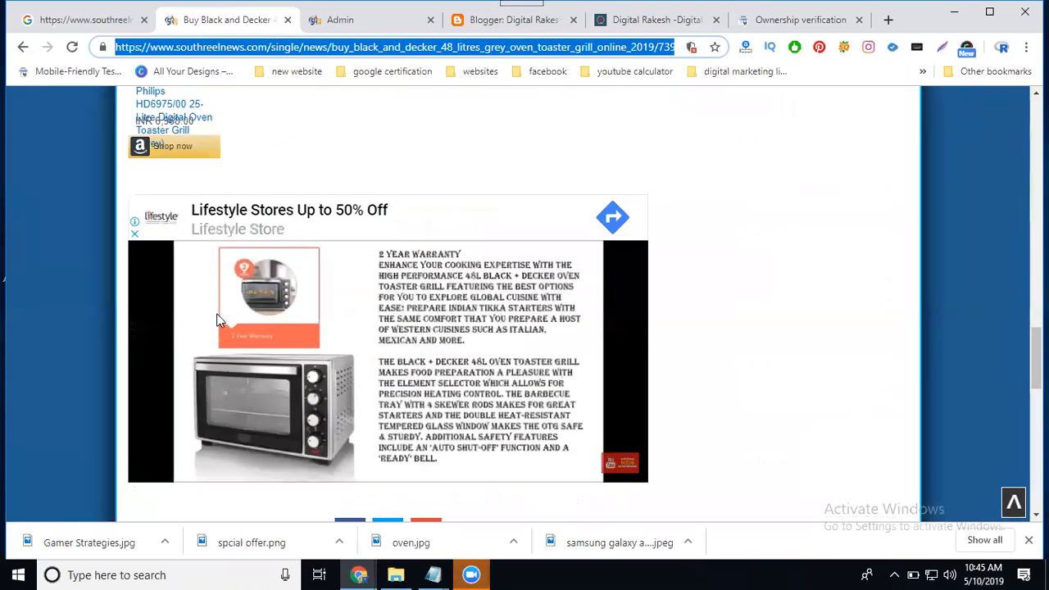